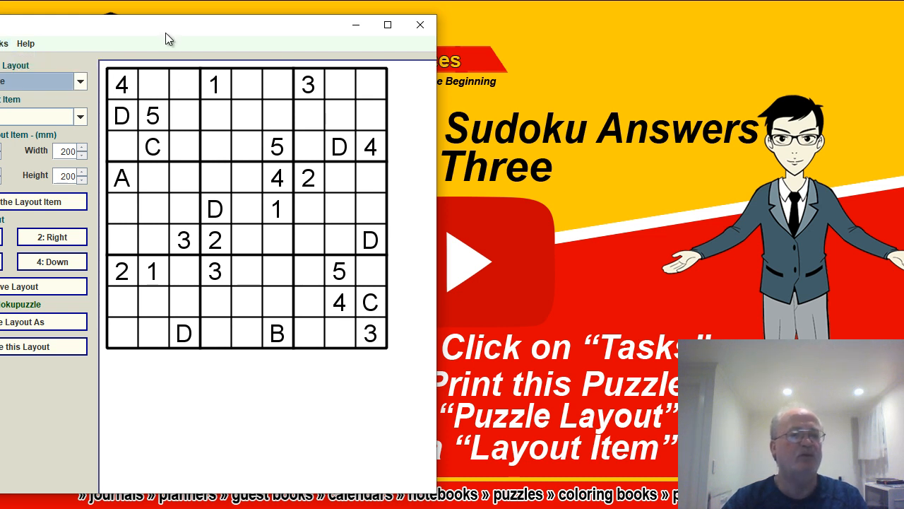
pyautogui.moveTo(189, 254)
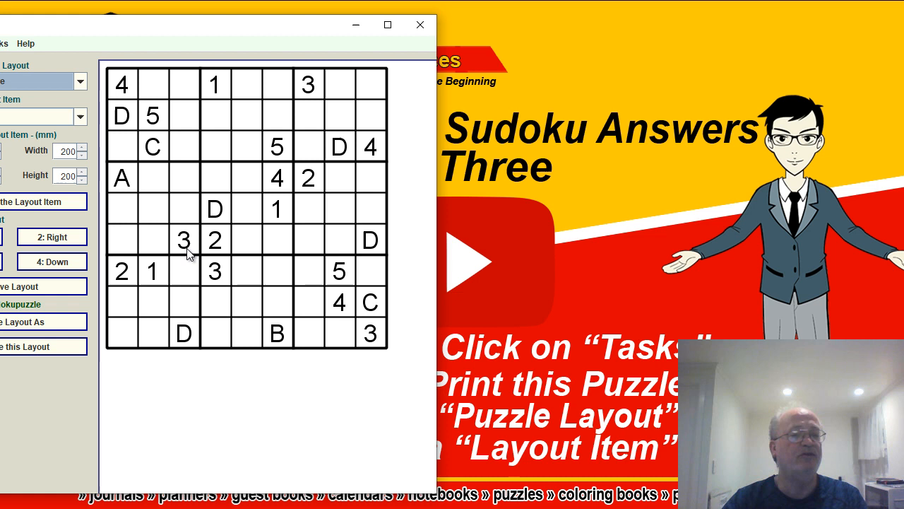
pyautogui.moveTo(175, 46)
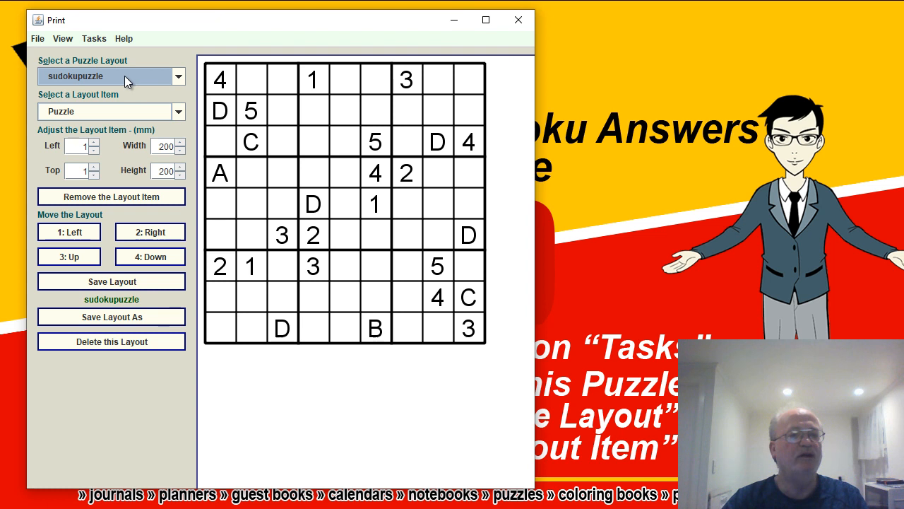
pyautogui.moveTo(89, 81)
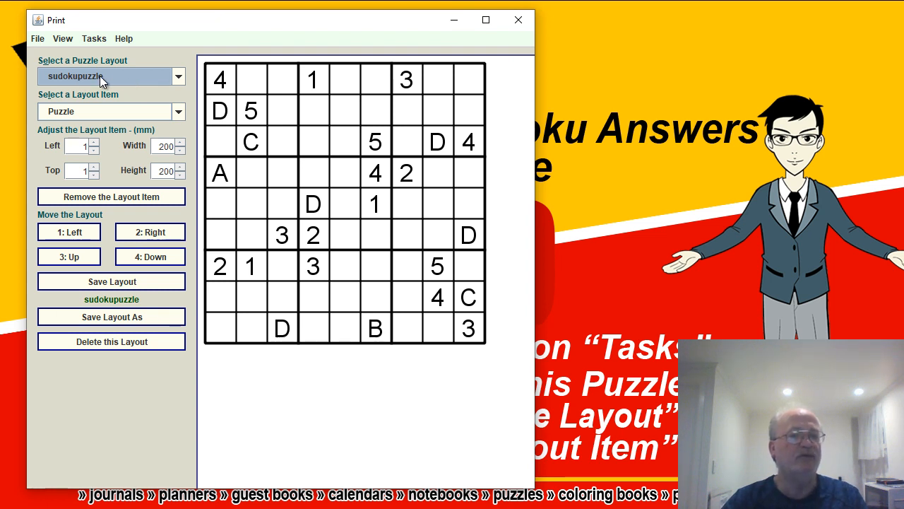
pyautogui.moveTo(124, 113)
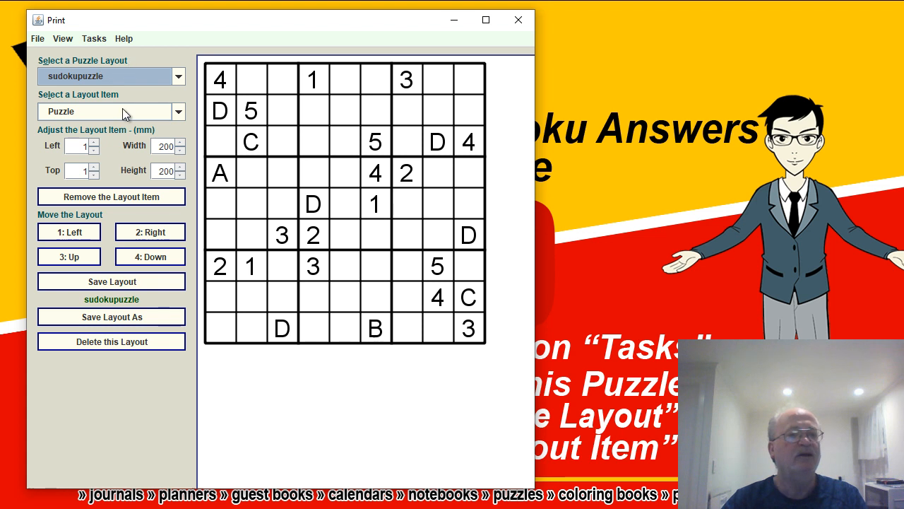
pyautogui.moveTo(101, 113)
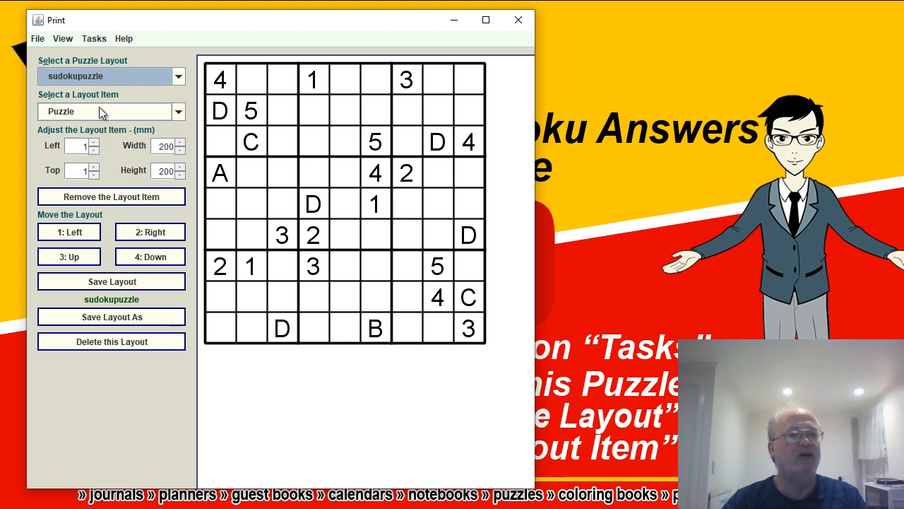
# Select the Solution layout item and set it to Left/Top 1, Width/Height 200 mm
pyautogui.click(179, 111)
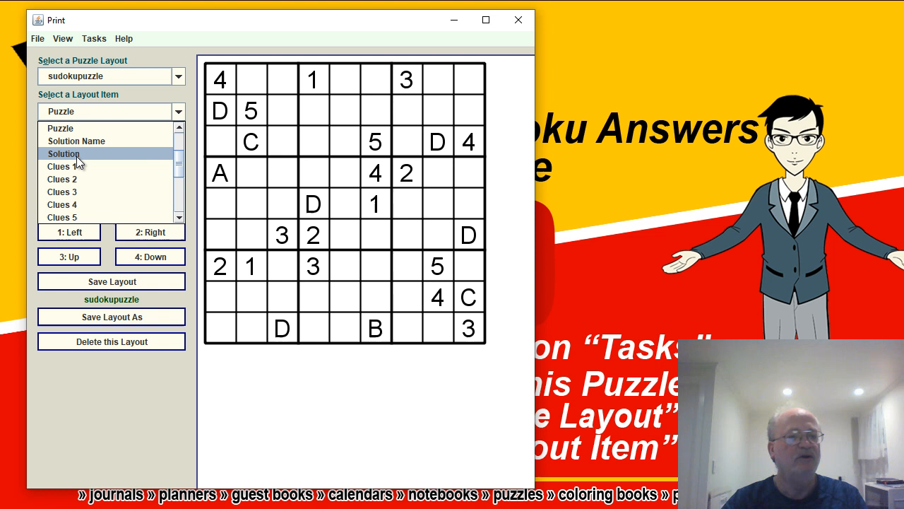
pyautogui.click(64, 154)
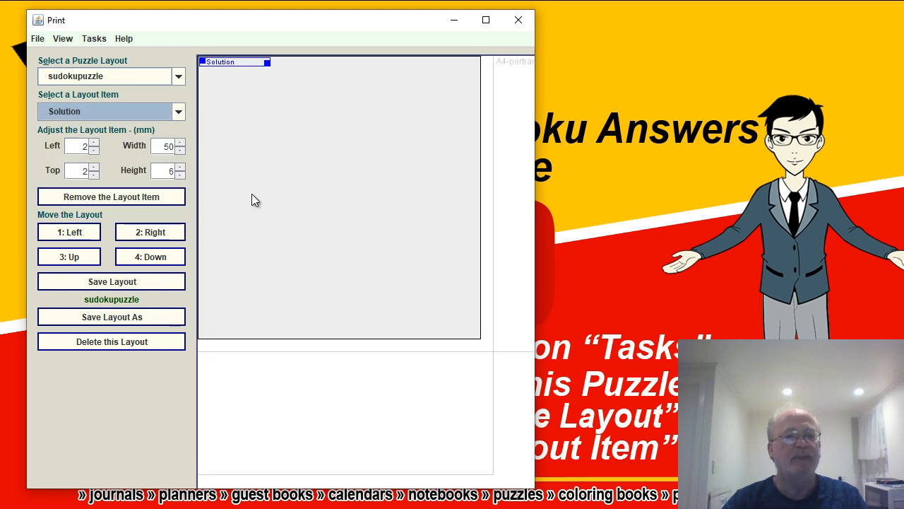
pyautogui.click(177, 111)
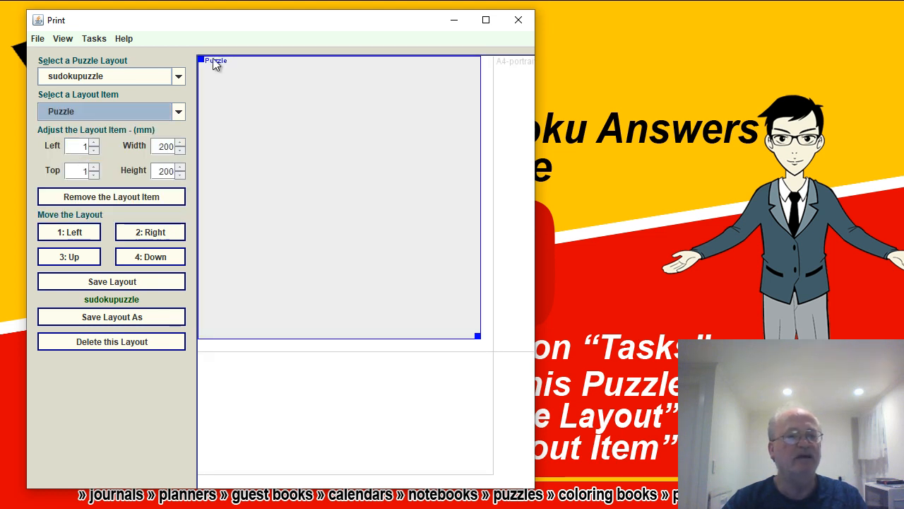
pyautogui.moveTo(208, 69)
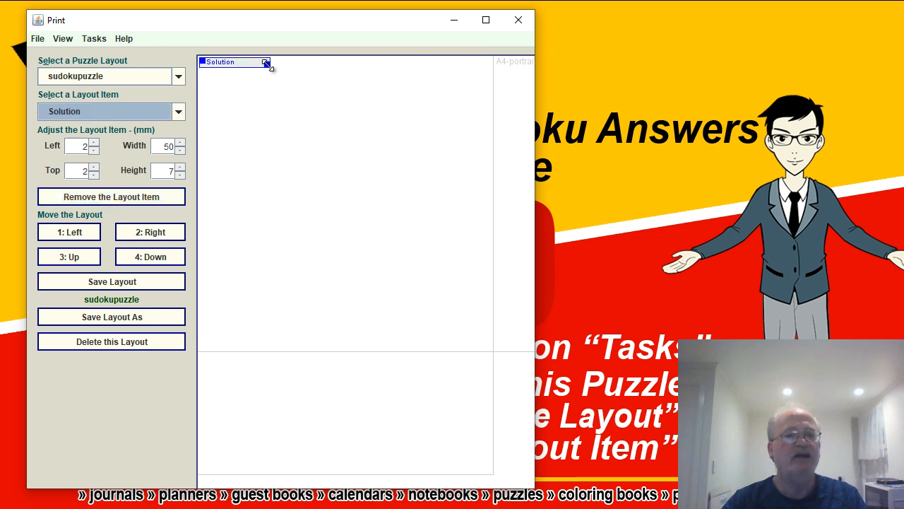
pyautogui.moveTo(267, 63); pyautogui.dragTo(483, 340)
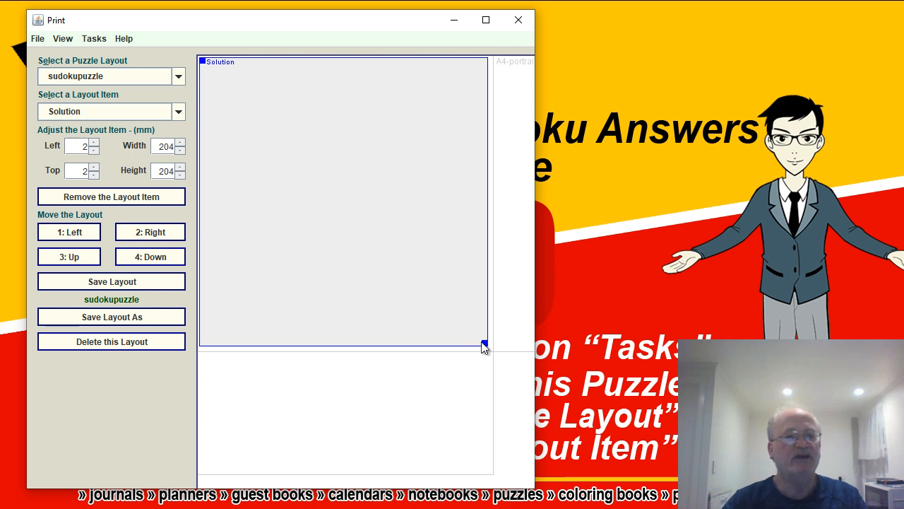
pyautogui.click(93, 142)
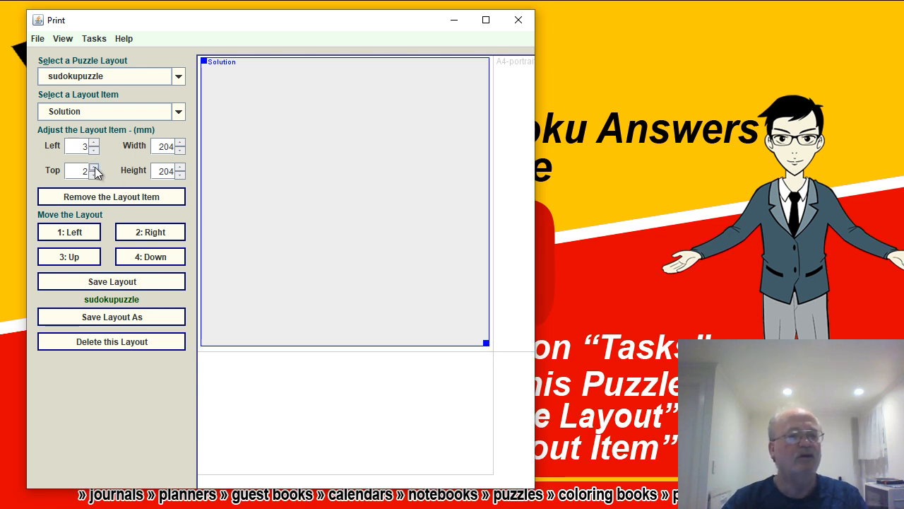
pyautogui.click(93, 150)
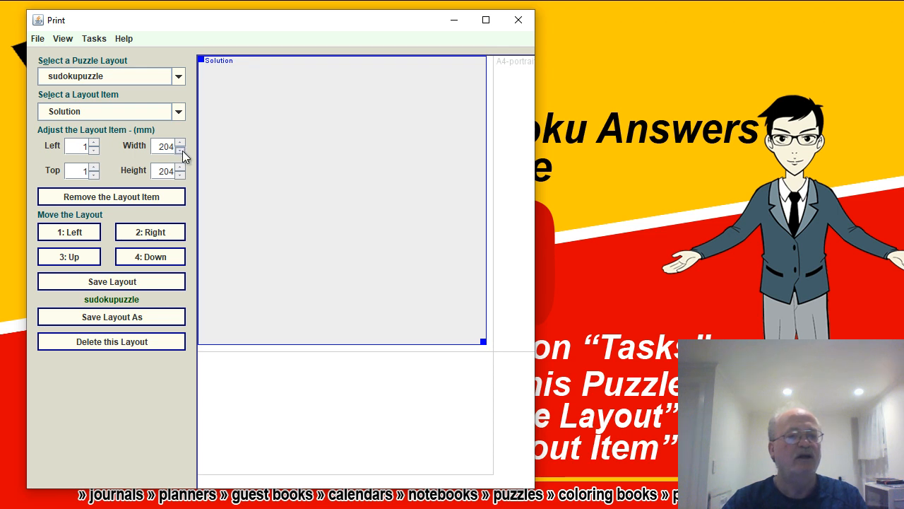
pyautogui.click(180, 149)
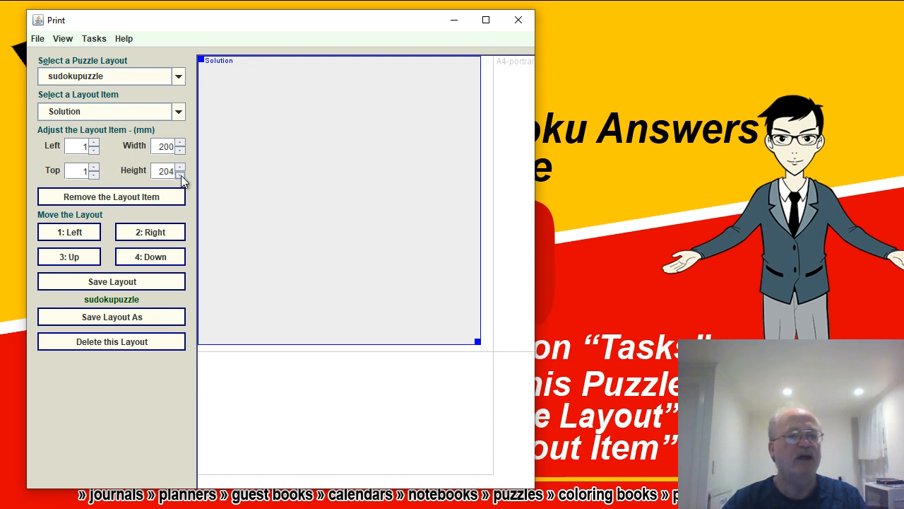
pyautogui.click(180, 174)
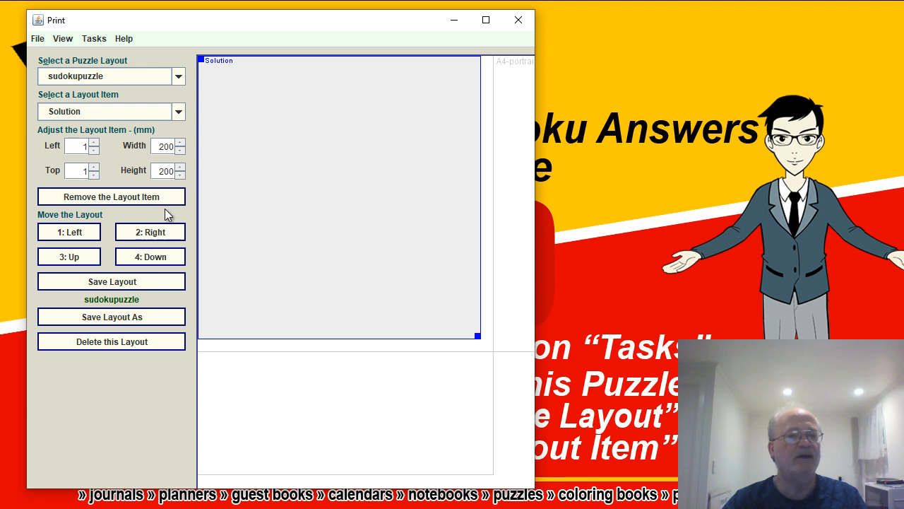
pyautogui.moveTo(115, 296)
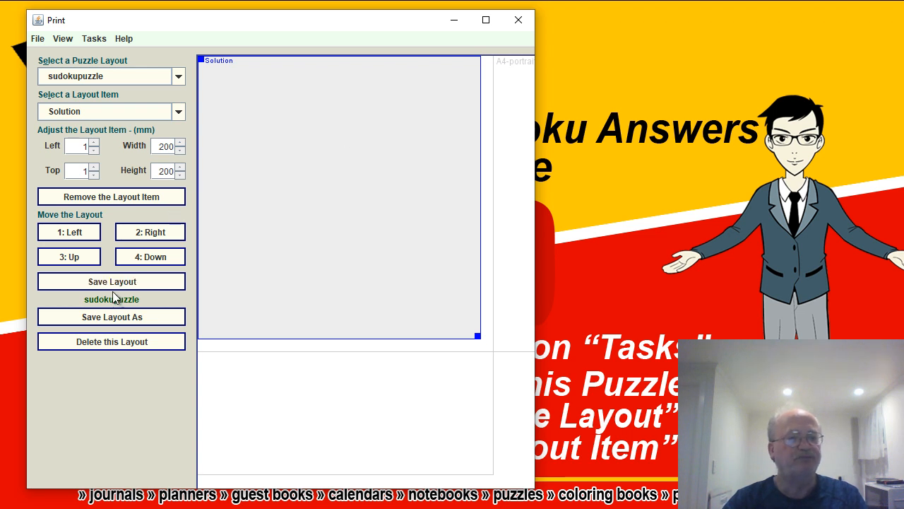
pyautogui.moveTo(111, 317)
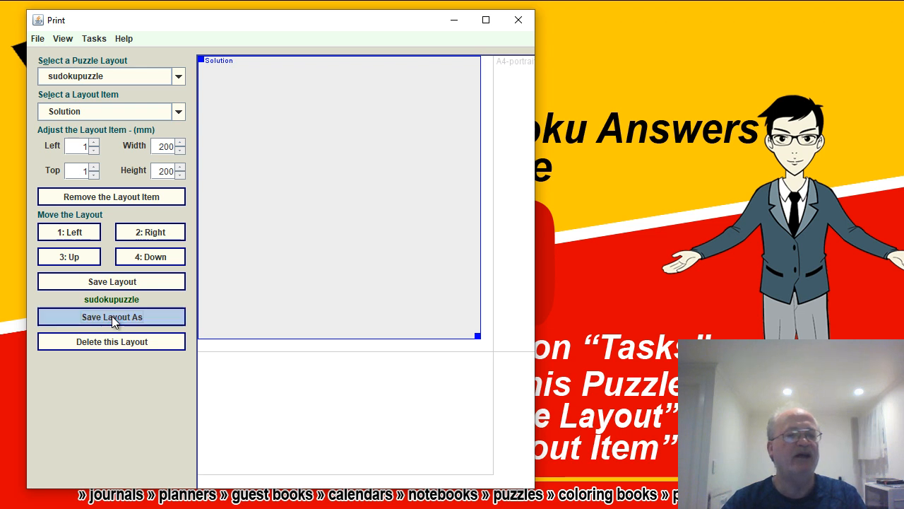
# Save the current layout under the new name 'sudokuanswer'
pyautogui.click(110, 317)
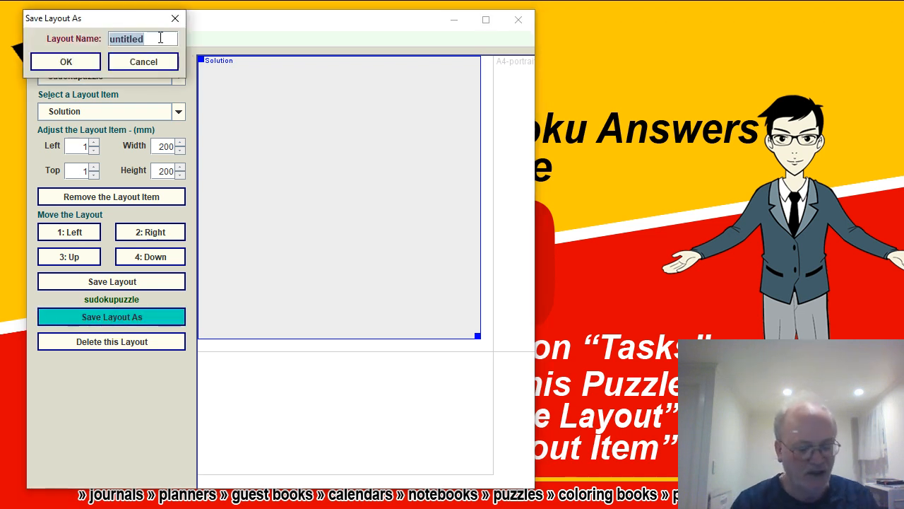
pyautogui.write('sudok')
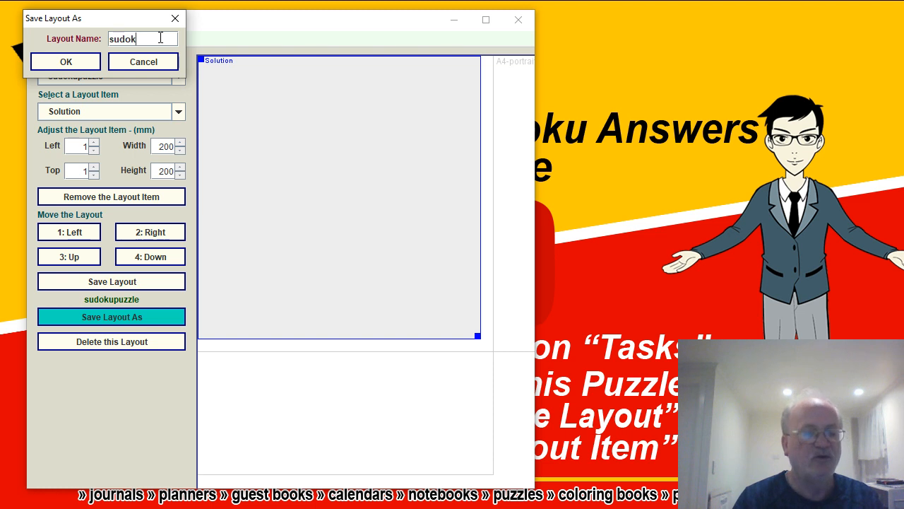
pyautogui.write('u')
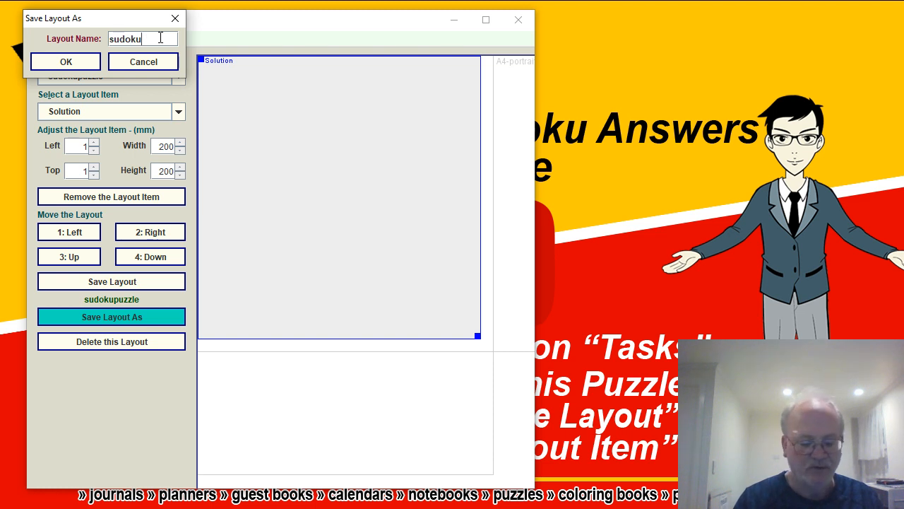
pyautogui.write('answer')
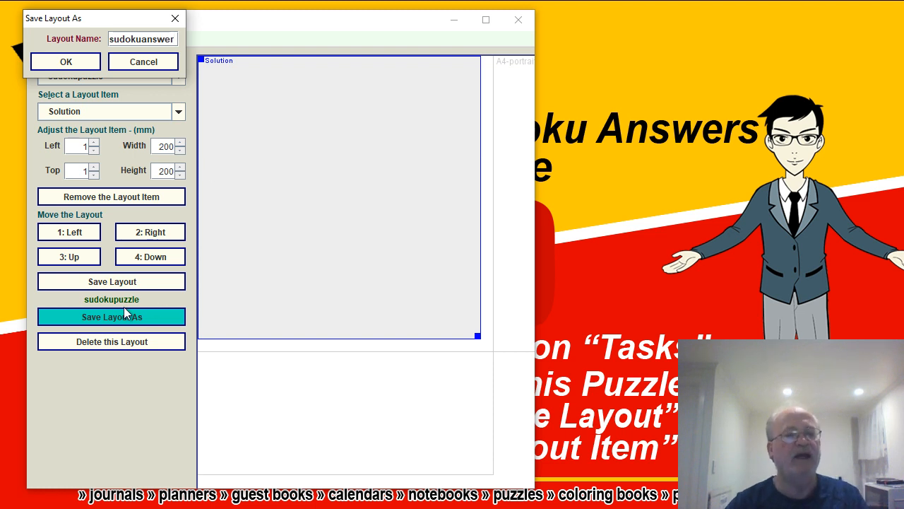
pyautogui.click(64, 61)
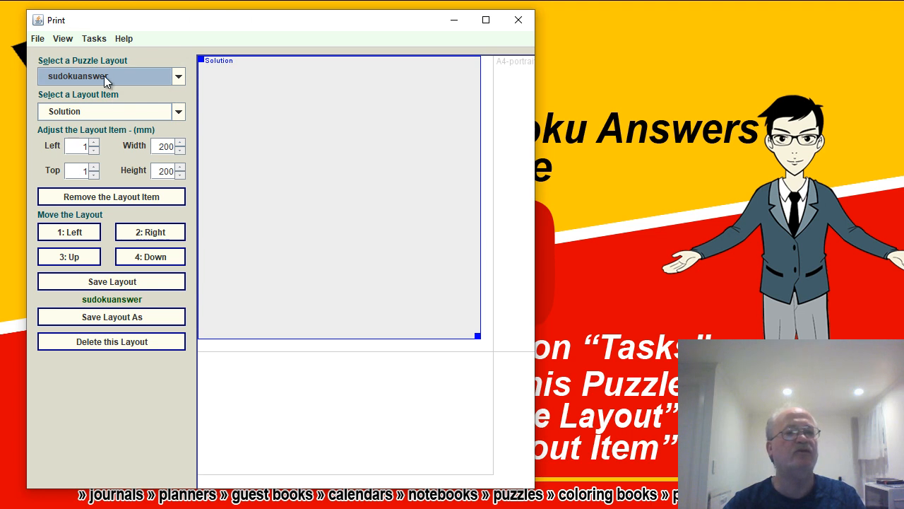
pyautogui.click(178, 76)
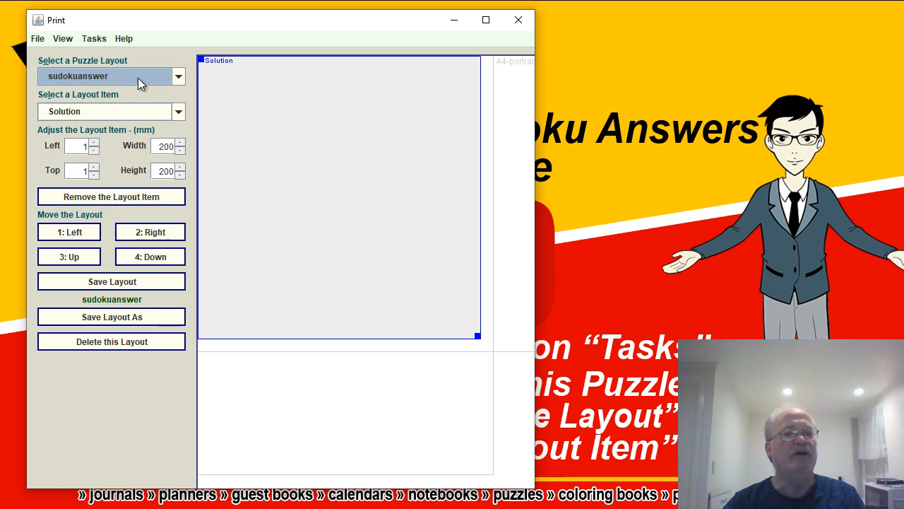
pyautogui.moveTo(80, 51)
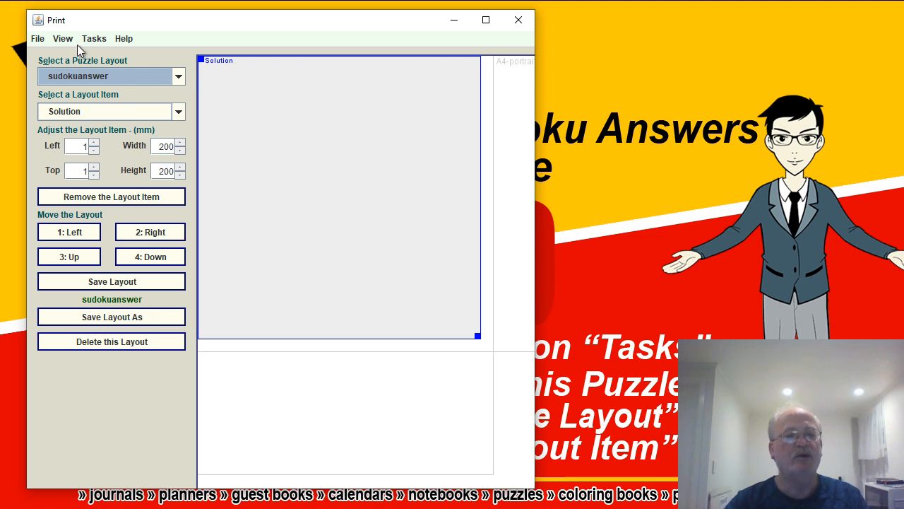
pyautogui.moveTo(92, 43)
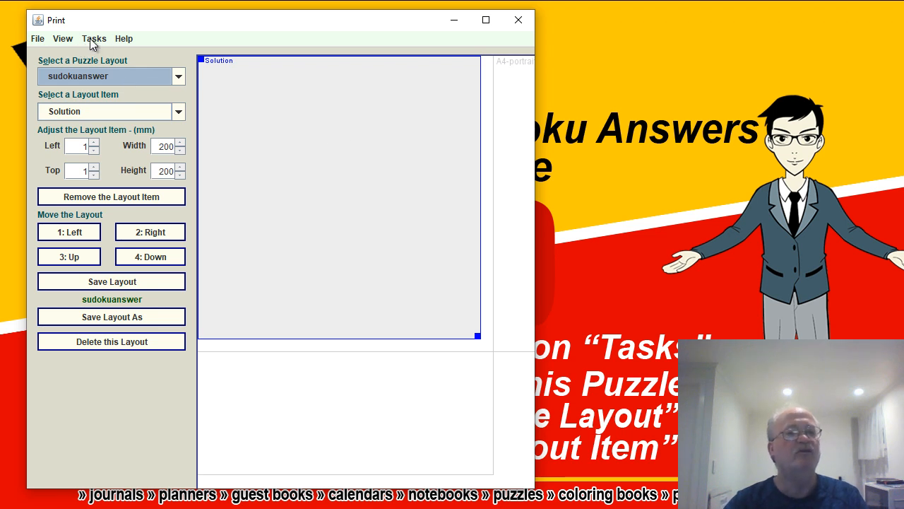
# Switch to the Display Print Layout view and bring up the Export dialog
pyautogui.click(63, 38)
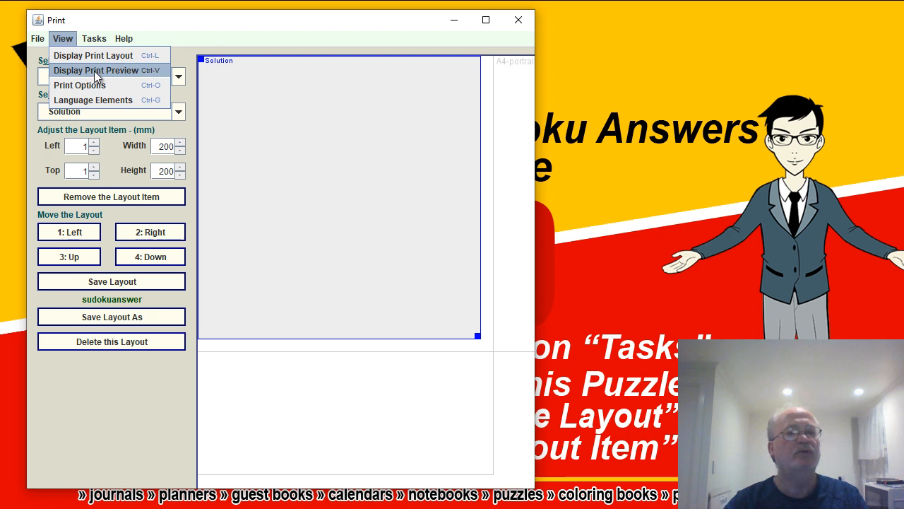
pyautogui.click(95, 70)
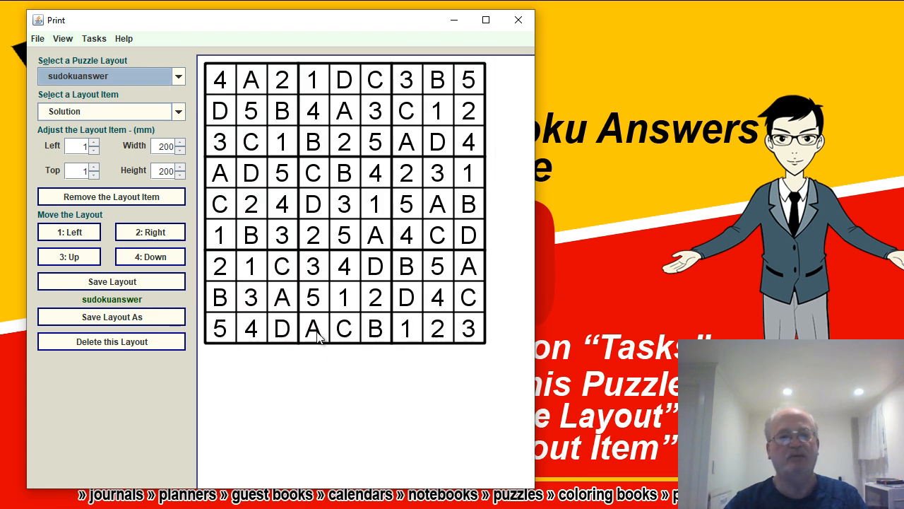
pyautogui.moveTo(374, 283)
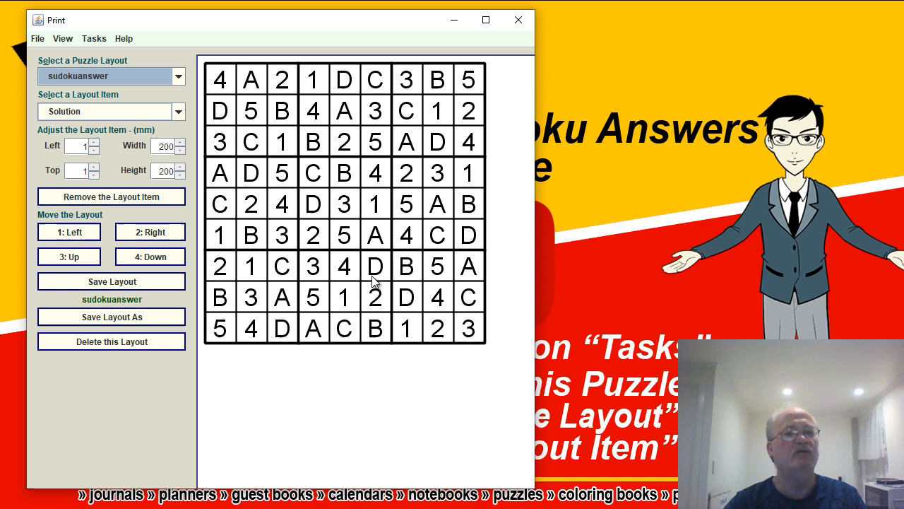
pyautogui.moveTo(105, 36)
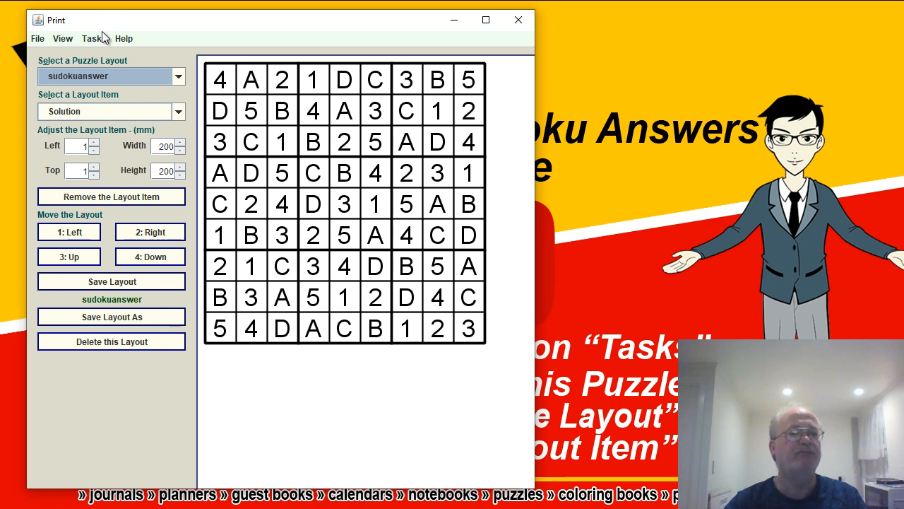
pyautogui.click(62, 38)
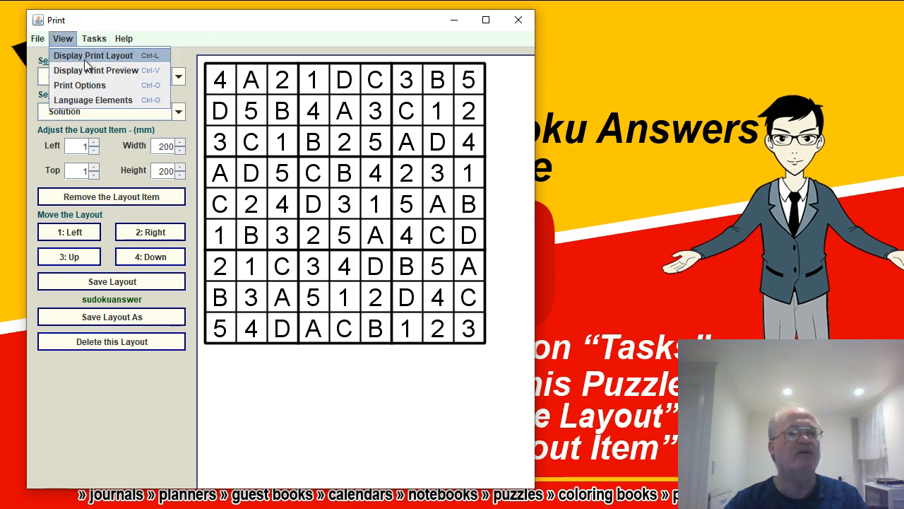
pyautogui.click(94, 38)
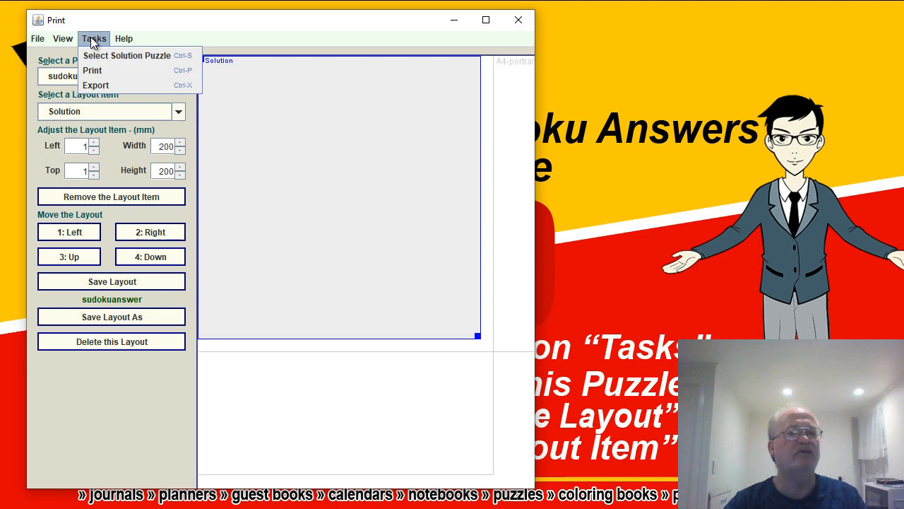
pyautogui.moveTo(118, 85)
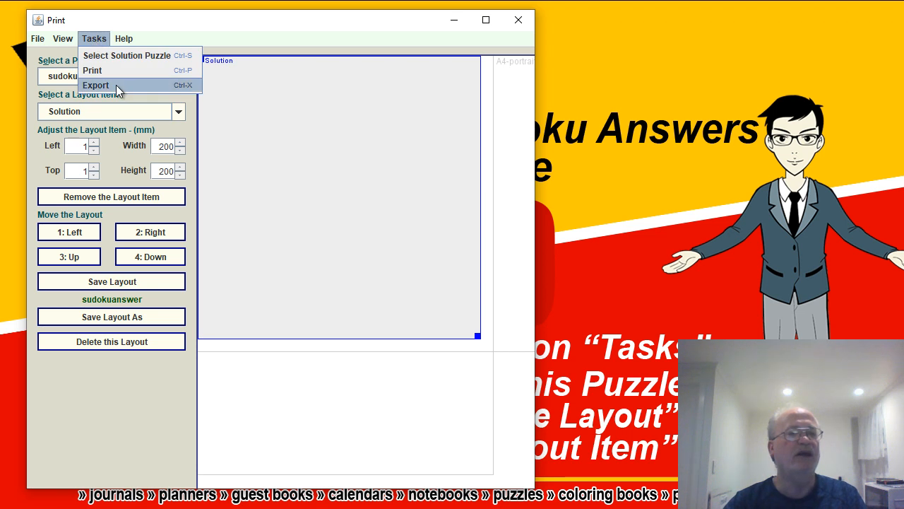
pyautogui.click(95, 85)
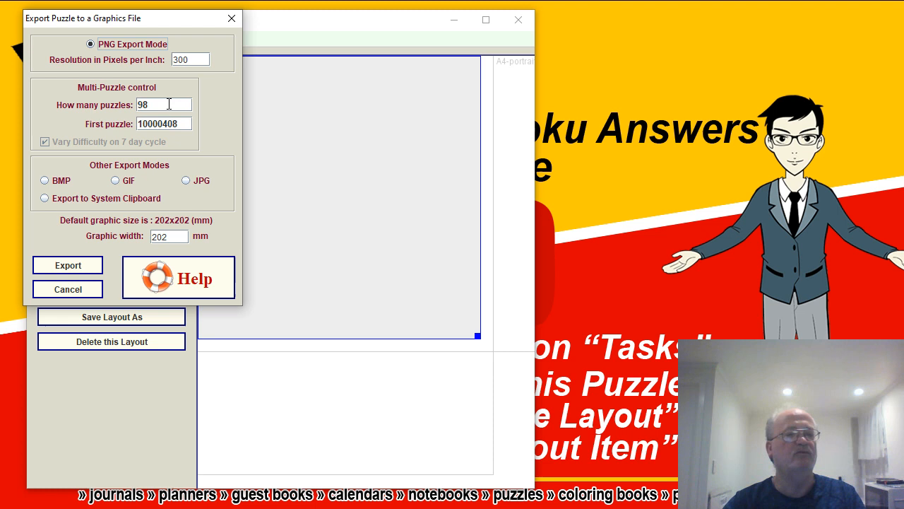
pyautogui.moveTo(168, 103)
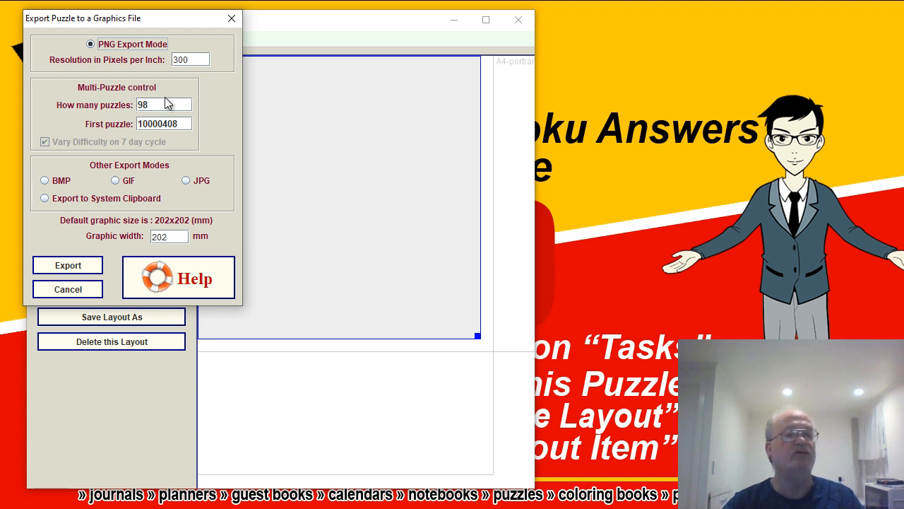
pyautogui.moveTo(96, 124)
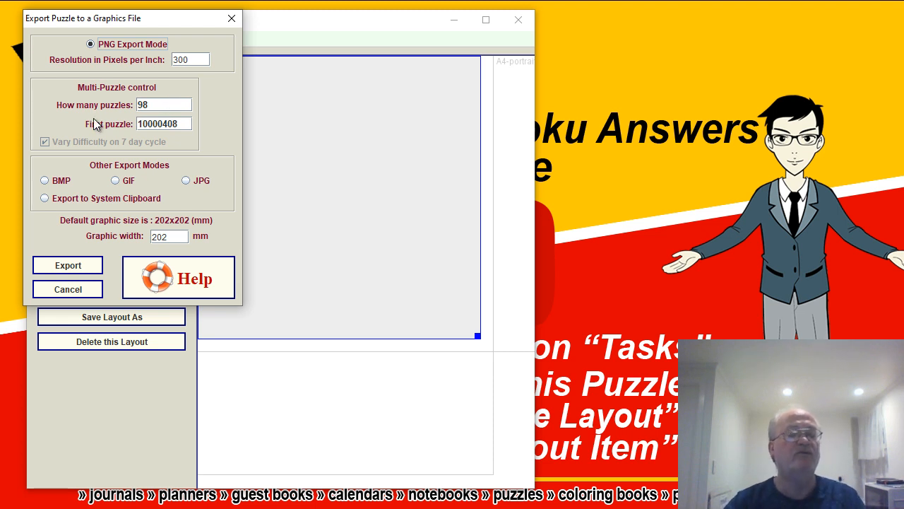
pyautogui.moveTo(154, 141)
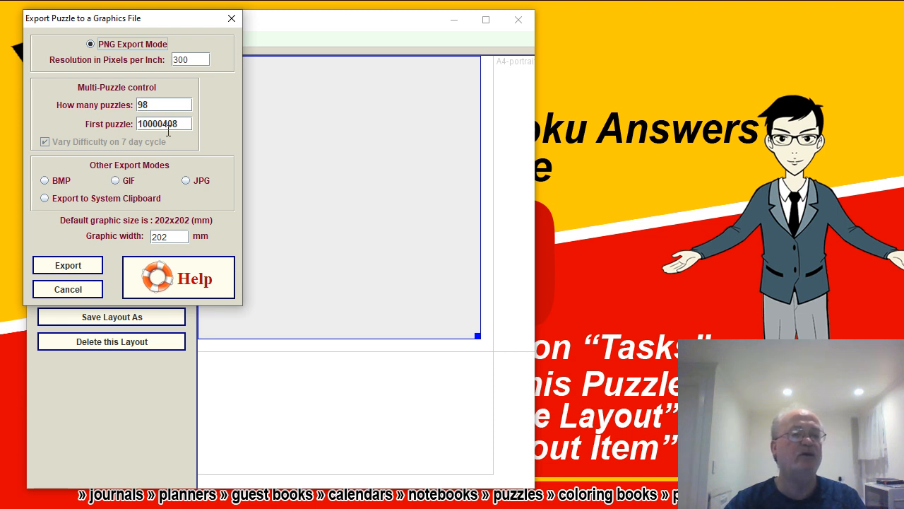
pyautogui.moveTo(166, 134)
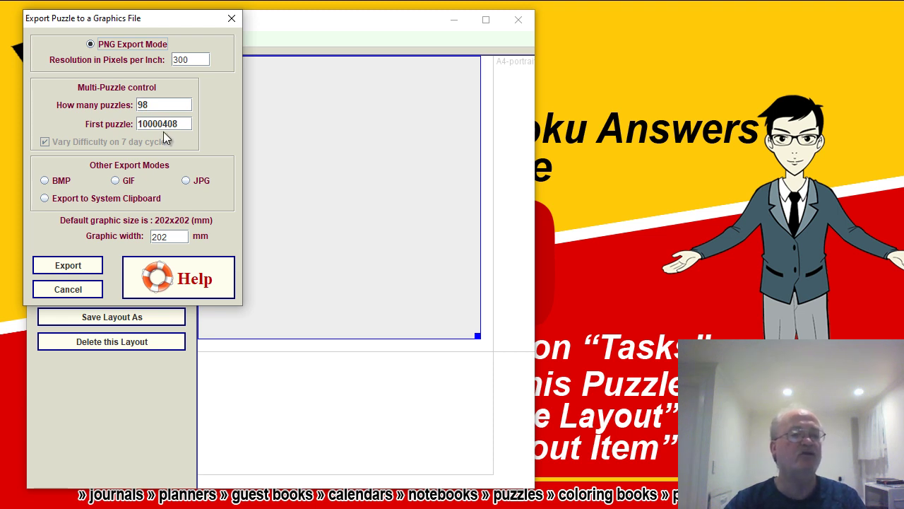
pyautogui.moveTo(170, 139)
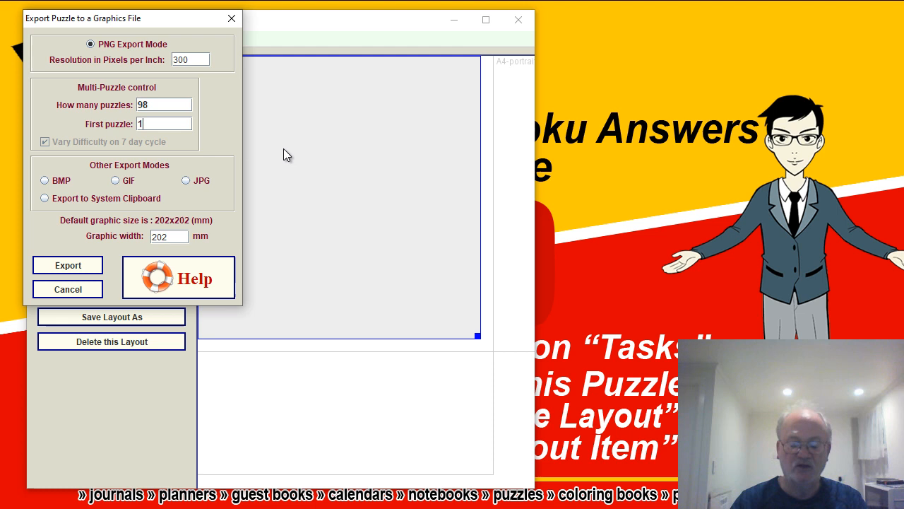
# Change the first puzzle number to 10000101, keeping 98 PNG puzzles at 300 ppi
pyautogui.write('10000101')
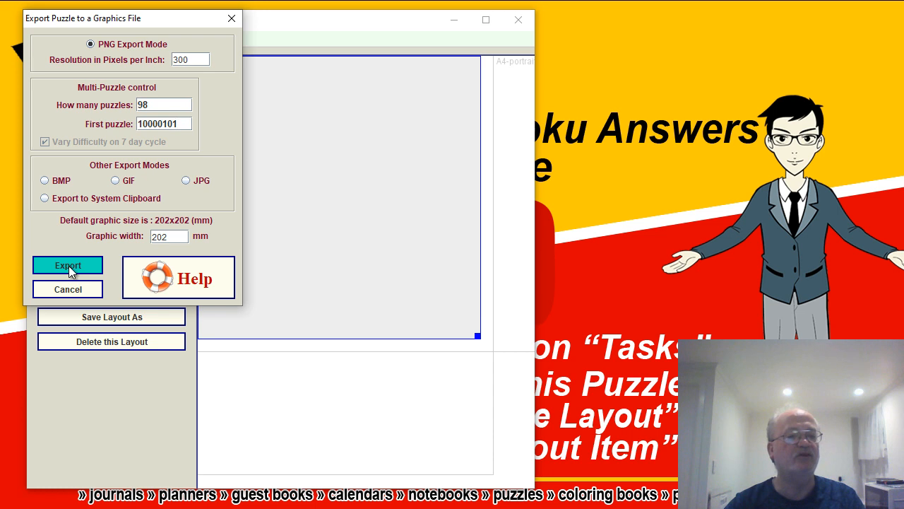
# Export the solved grids, saving as 10000101.png in the CrosswordExpress folder
pyautogui.click(68, 265)
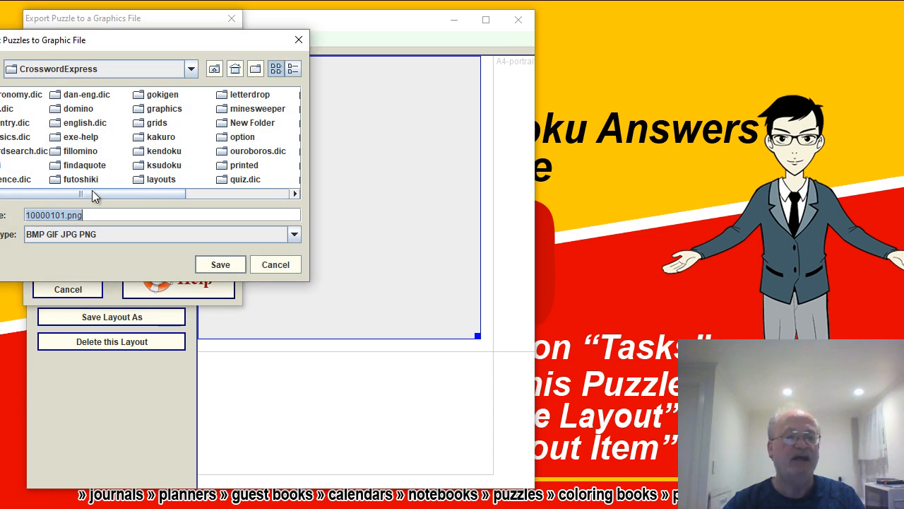
pyautogui.moveTo(234, 133)
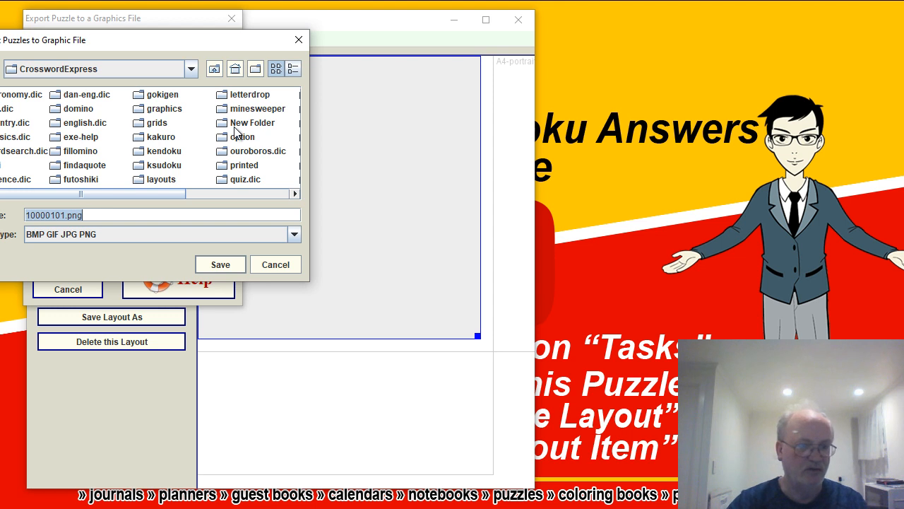
pyautogui.moveTo(190, 154)
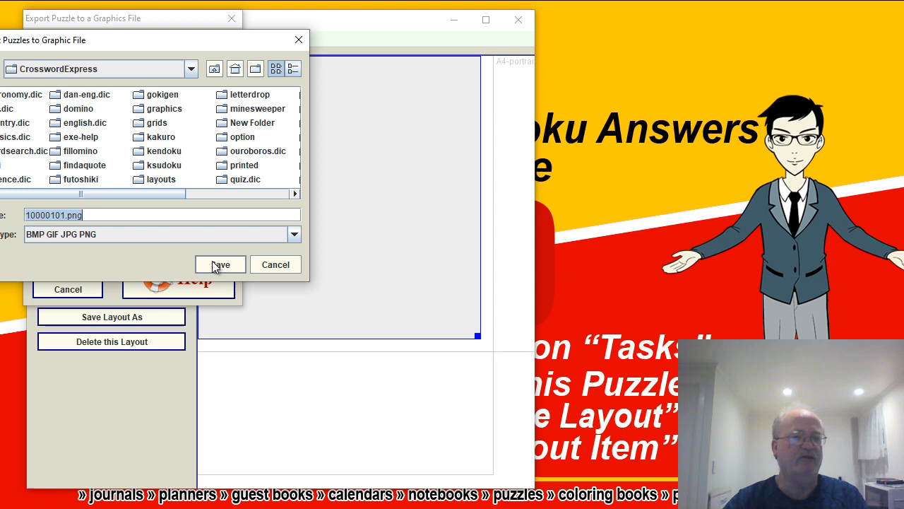
pyautogui.click(220, 264)
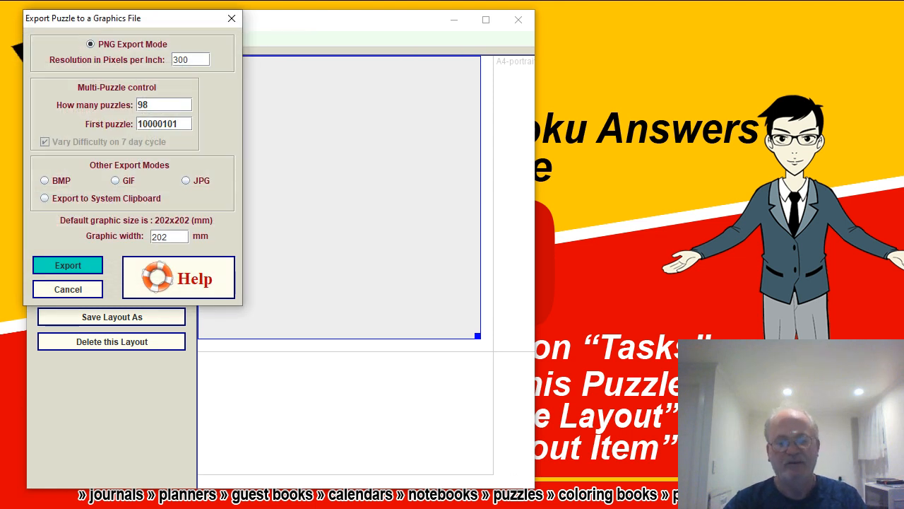
pyautogui.click(67, 265)
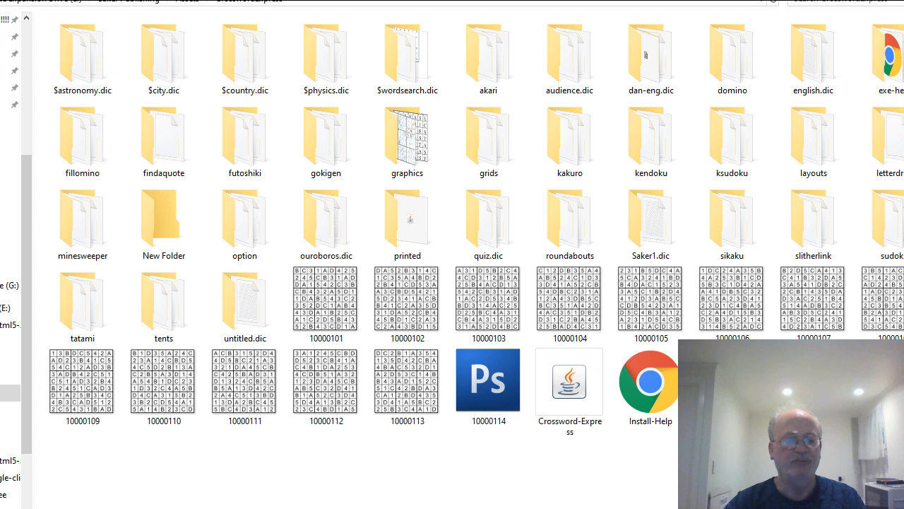
# Scroll down the CrosswordExpress folder toward the exported grid images
pyautogui.scroll(-3)
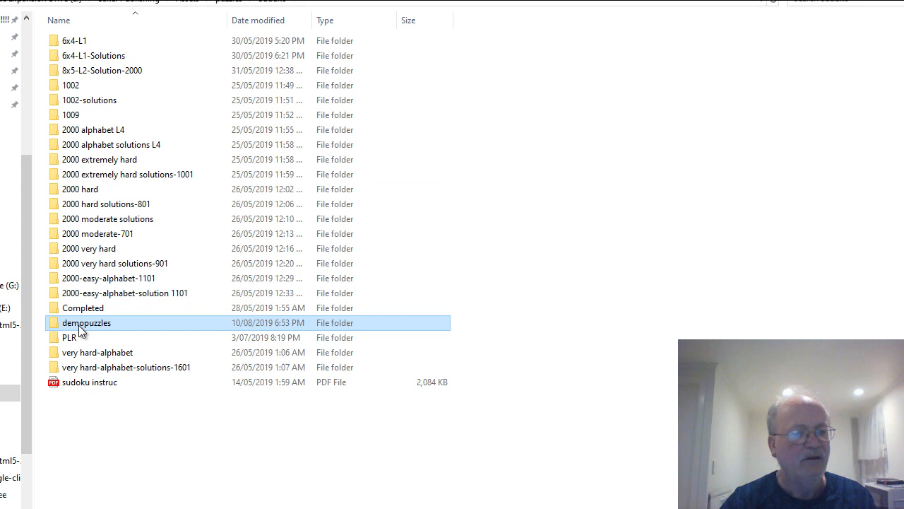
# Open the demopuzzles subfolder to view grid images 10000101 onward
pyautogui.doubleClick(87, 323)
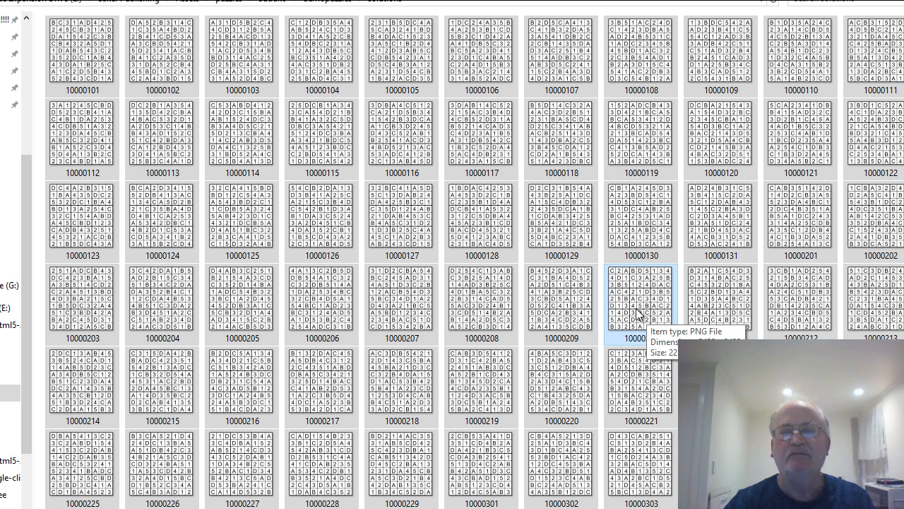
# Check details of images 10000110, 10000125, 10000210 and 10000220 for 2422x2422 PNG size
pyautogui.click(82, 55)
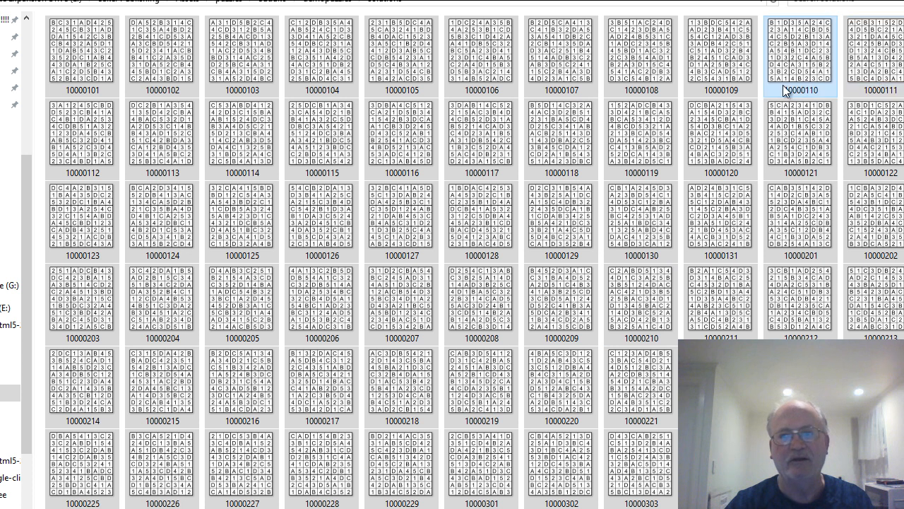
pyautogui.click(241, 219)
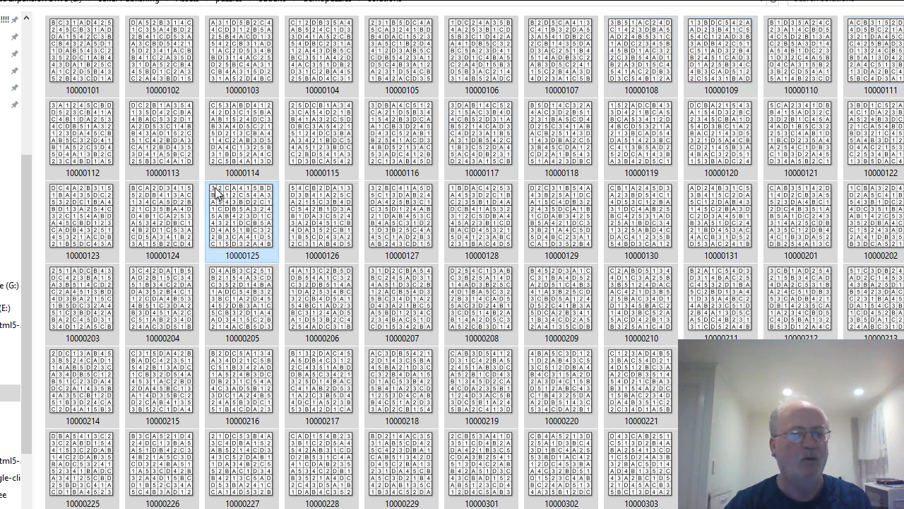
pyautogui.click(721, 300)
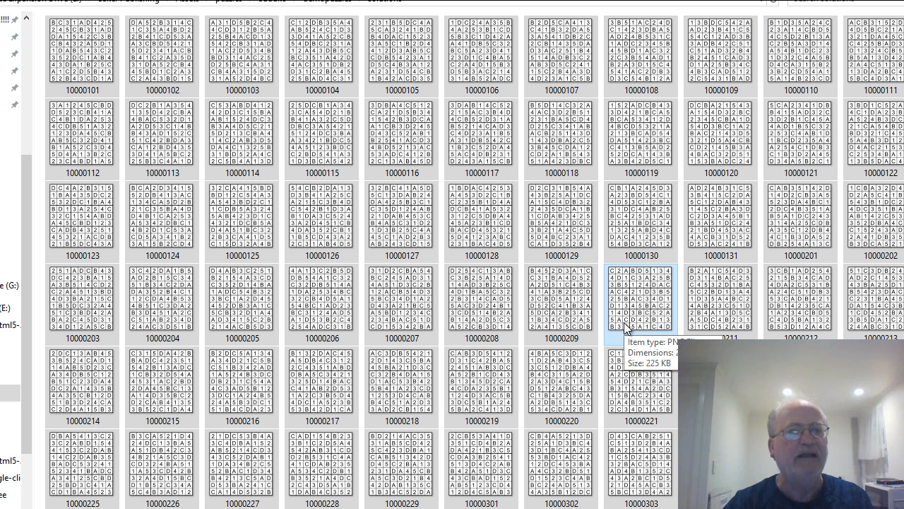
pyautogui.click(560, 382)
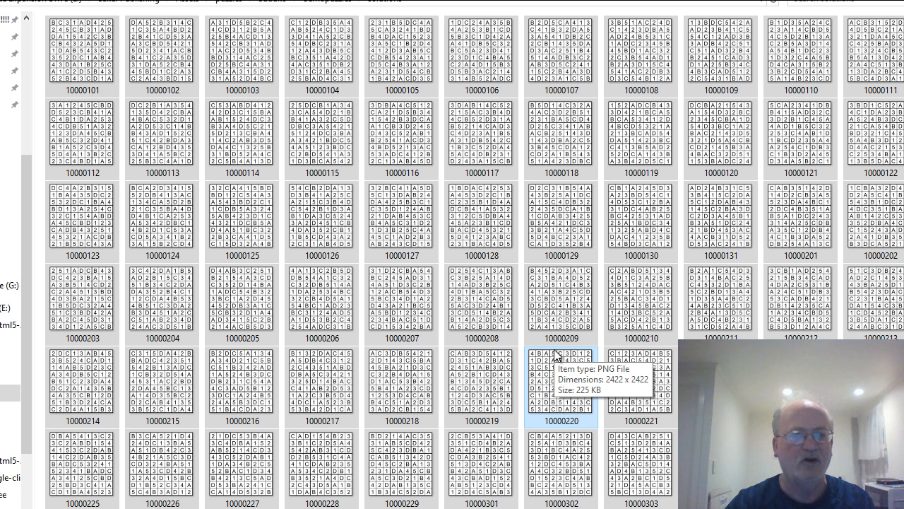
pyautogui.click(161, 56)
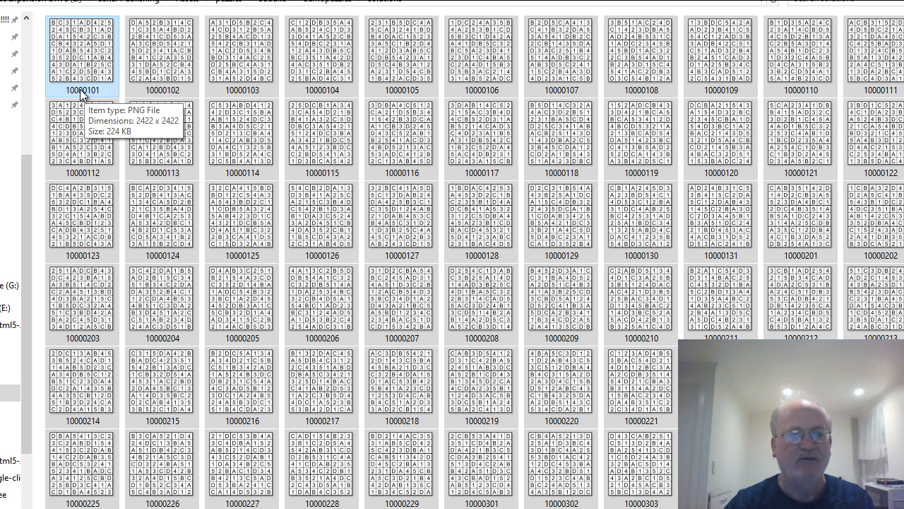
pyautogui.moveTo(83, 96)
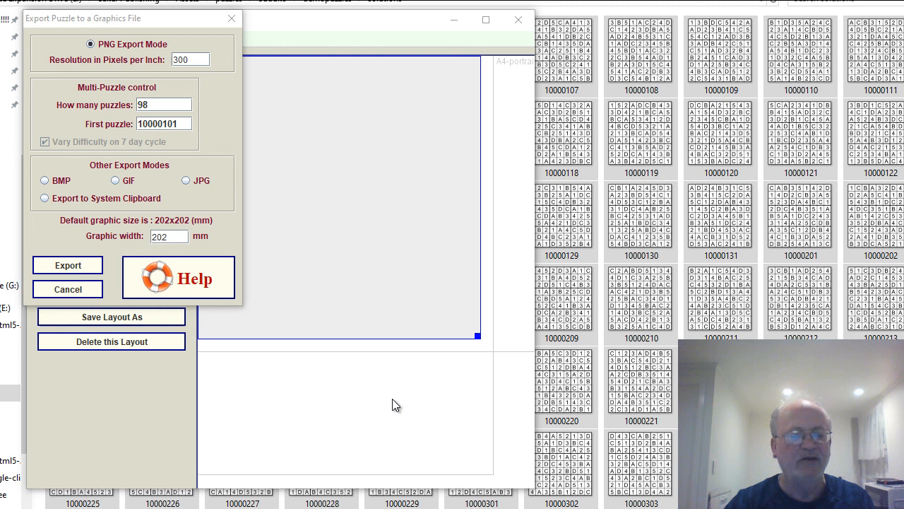
pyautogui.moveTo(113, 19)
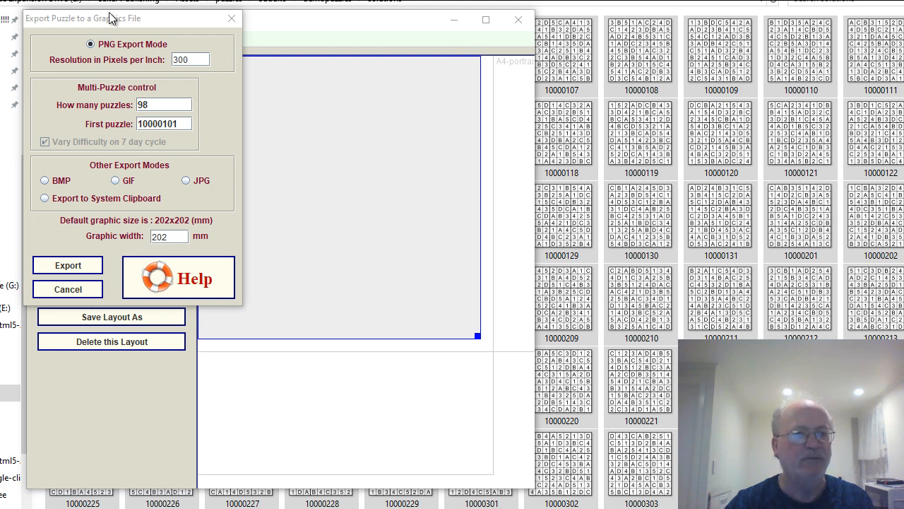
pyautogui.moveTo(203, 152)
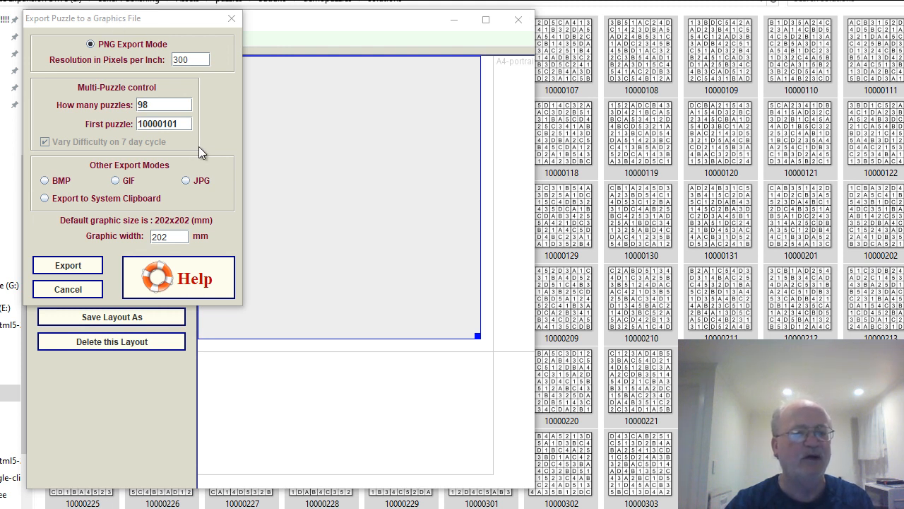
pyautogui.moveTo(68, 264)
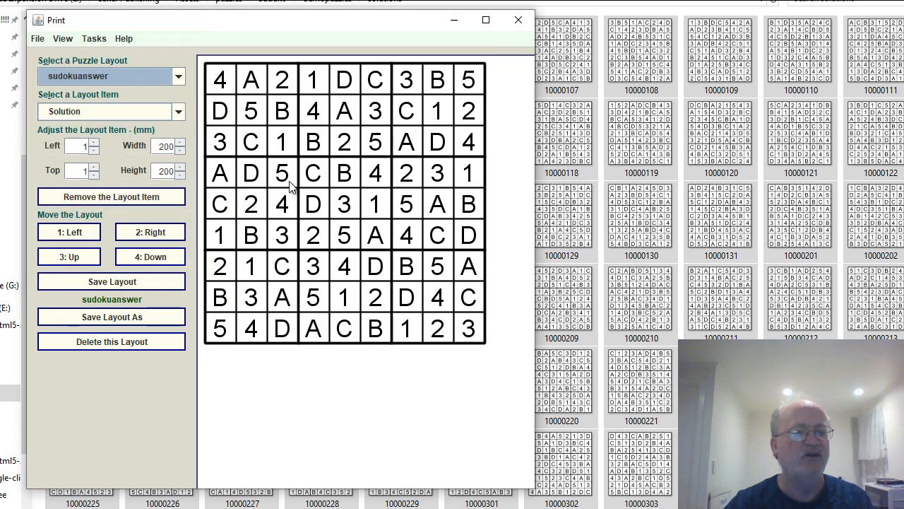
pyautogui.moveTo(306, 164)
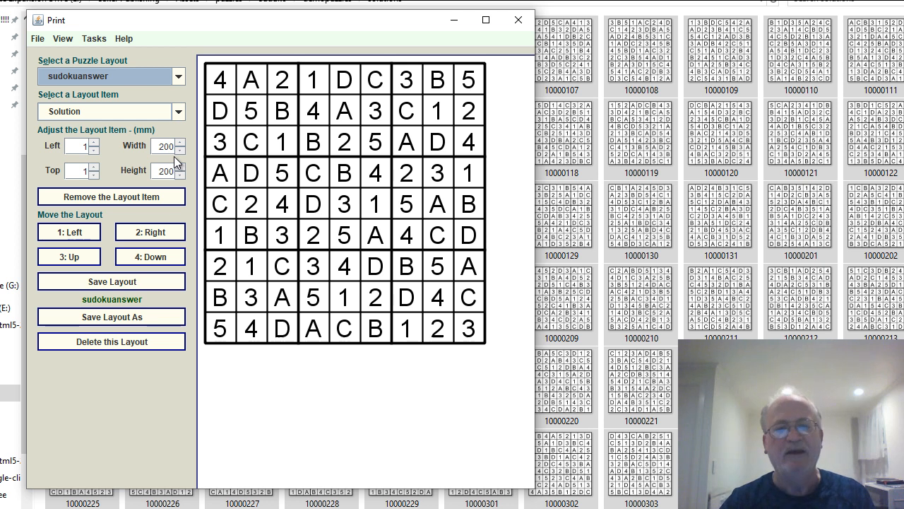
pyautogui.moveTo(416, 228)
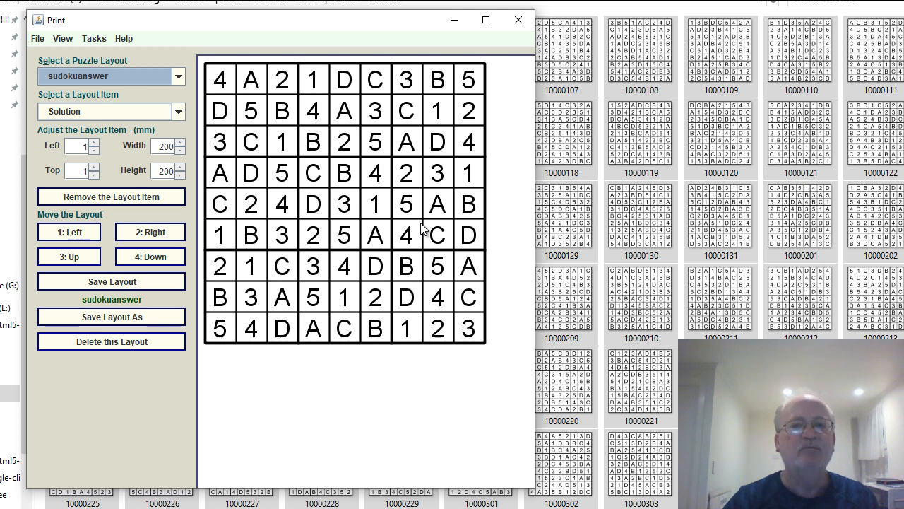
pyautogui.moveTo(494, 376)
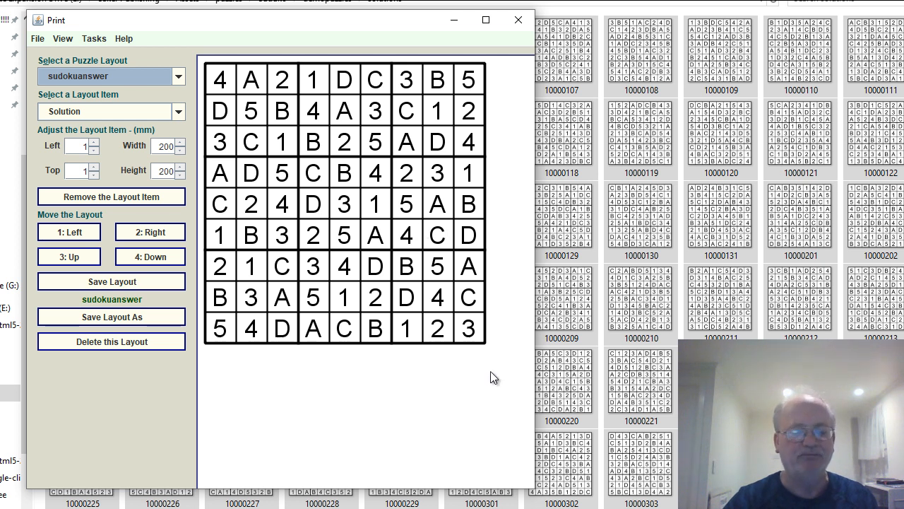